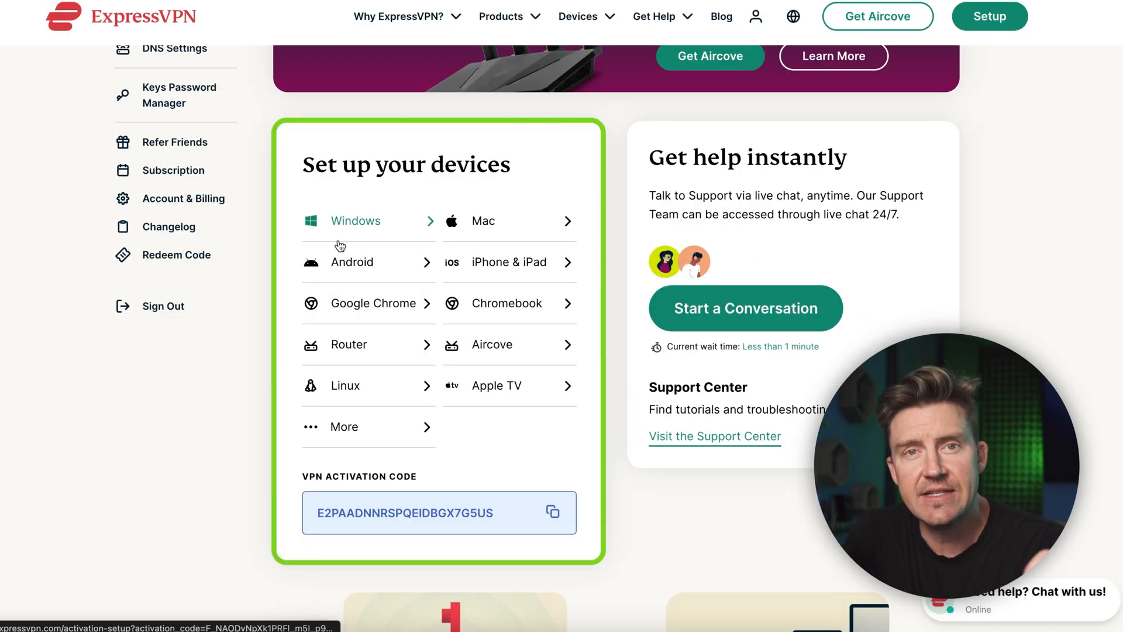
Step: Download the Windows VPN installer from the account's Windows device setup page
click(355, 221)
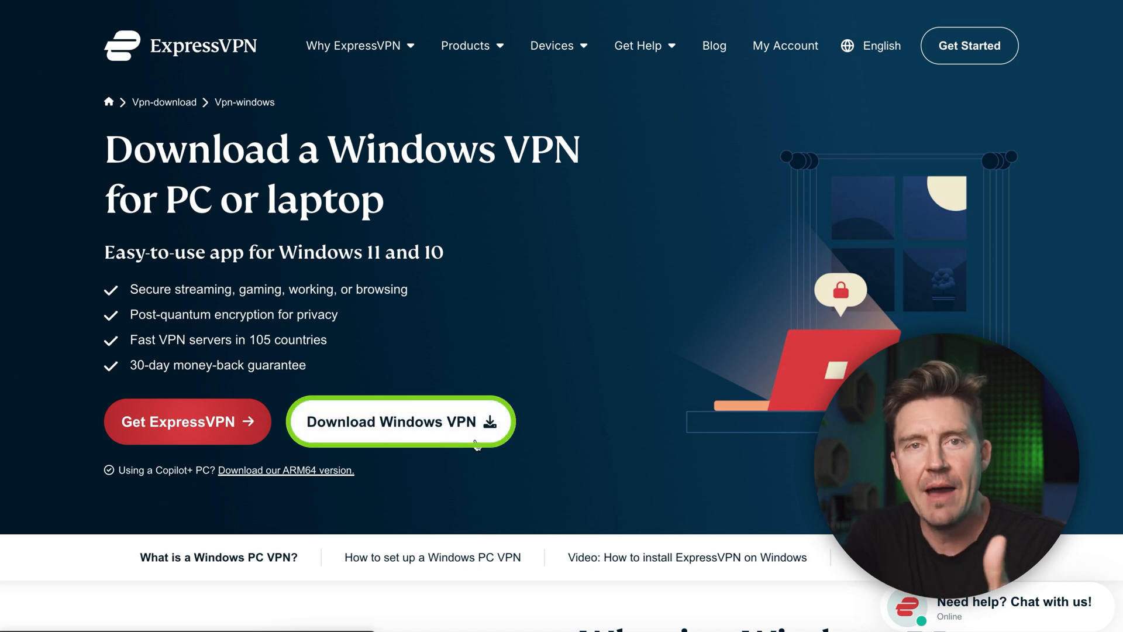
click(400, 421)
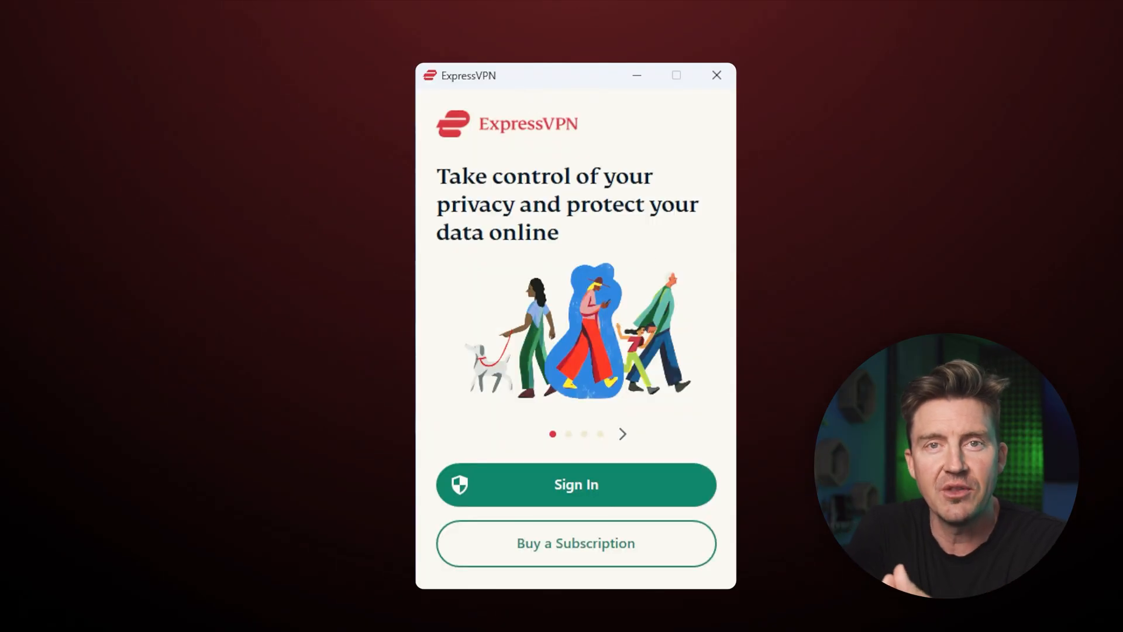
Step: Sign in with the activation code and connect to USA - Washington DC
click(575, 484)
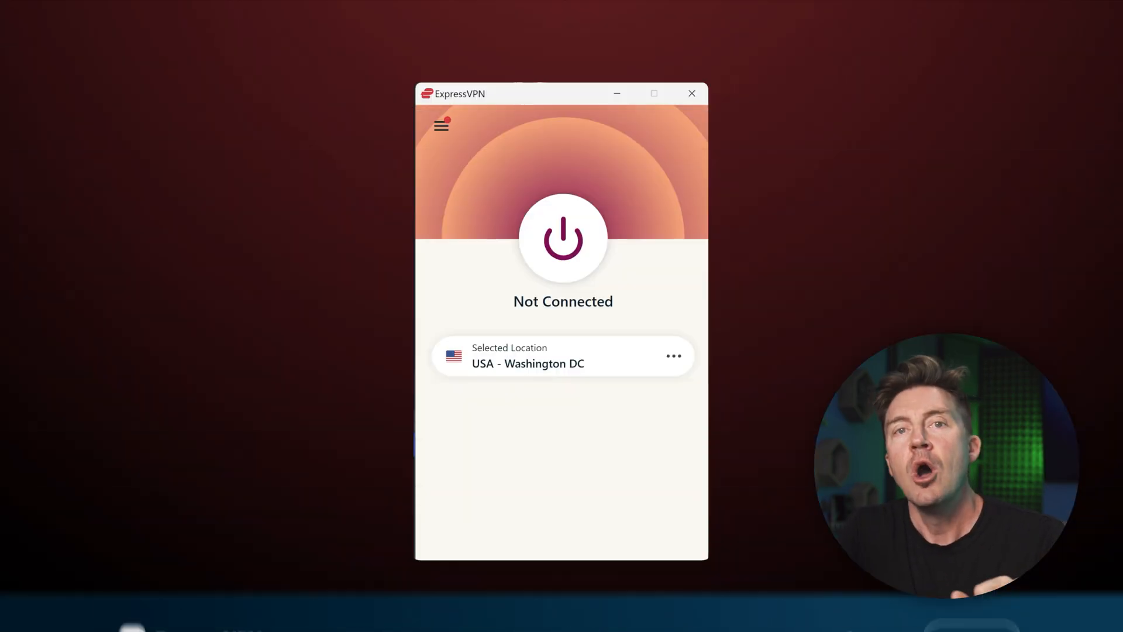
click(562, 238)
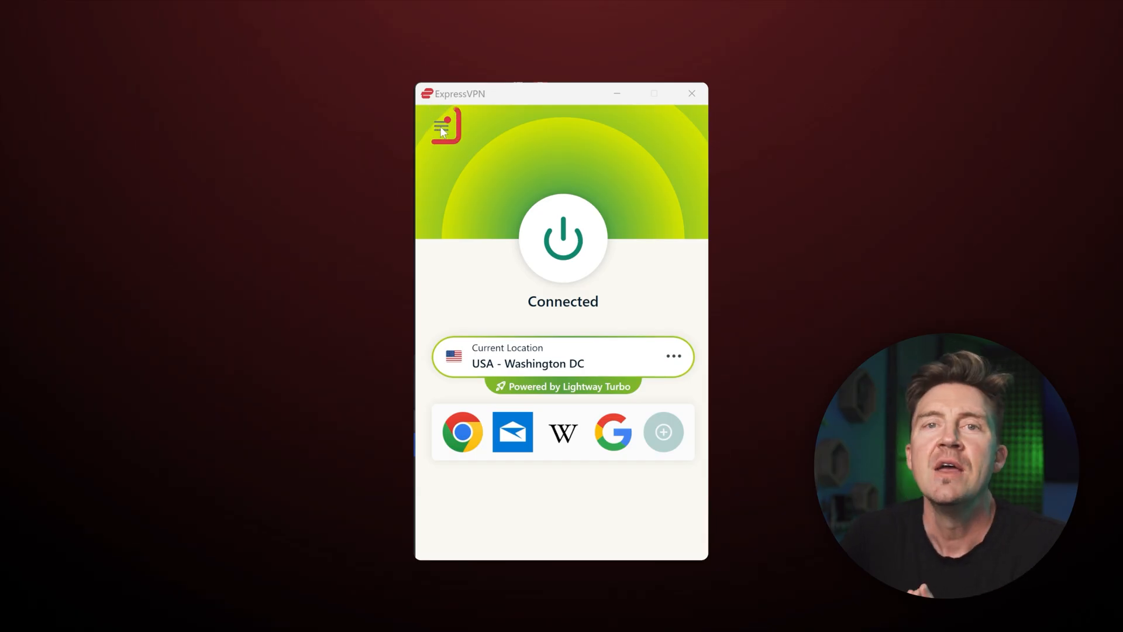
Step: Browse the All Locations list of VPN servers grouped by region
click(441, 125)
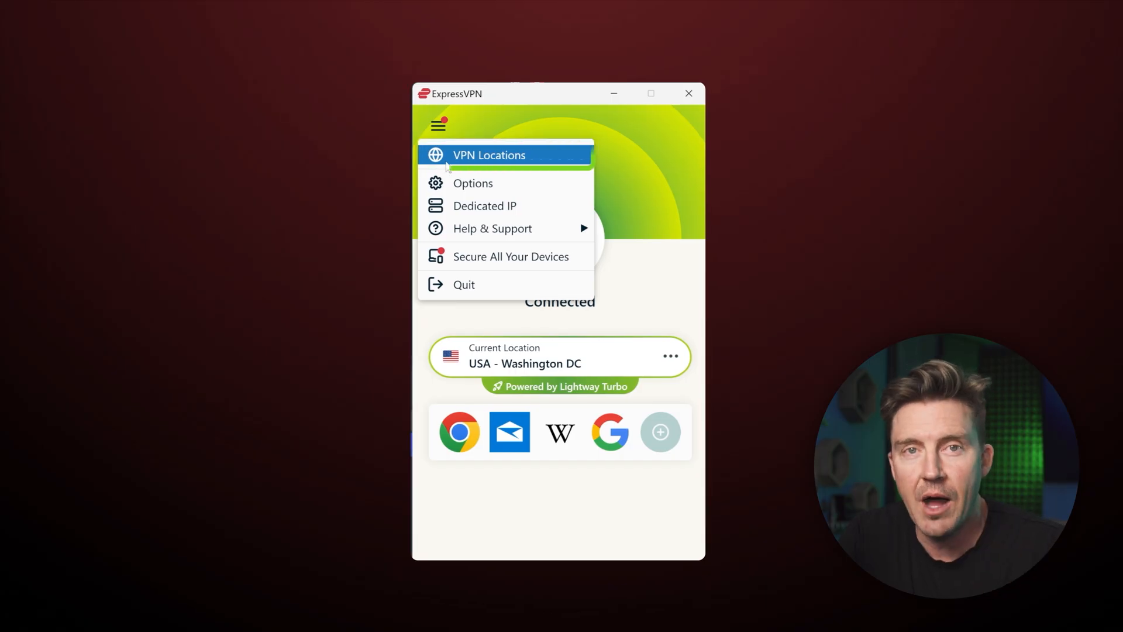
click(489, 155)
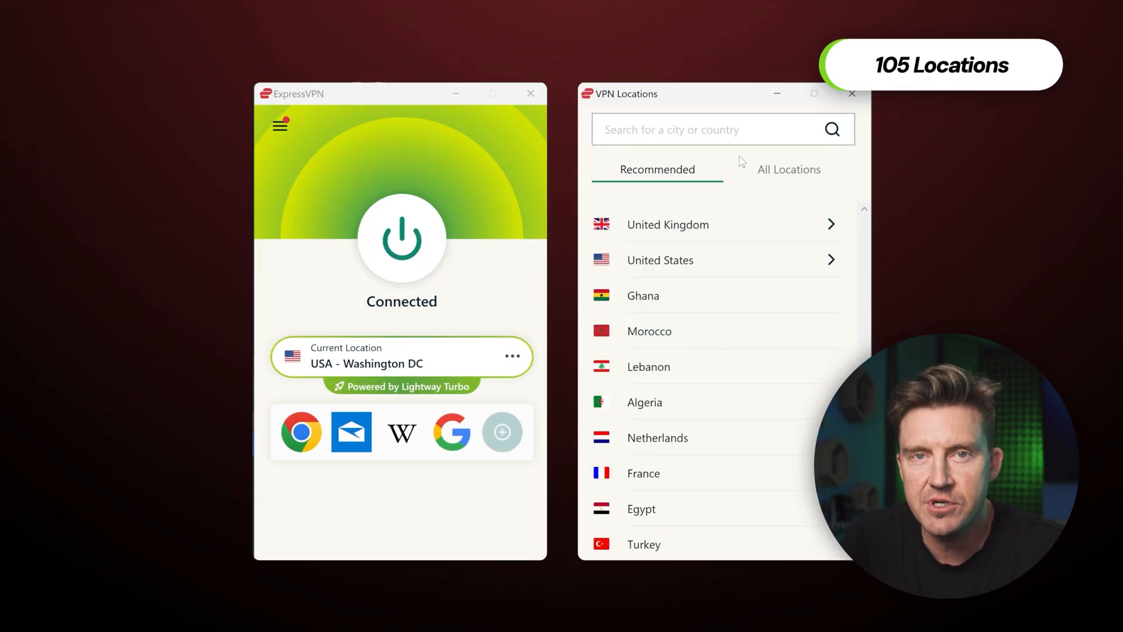
click(788, 169)
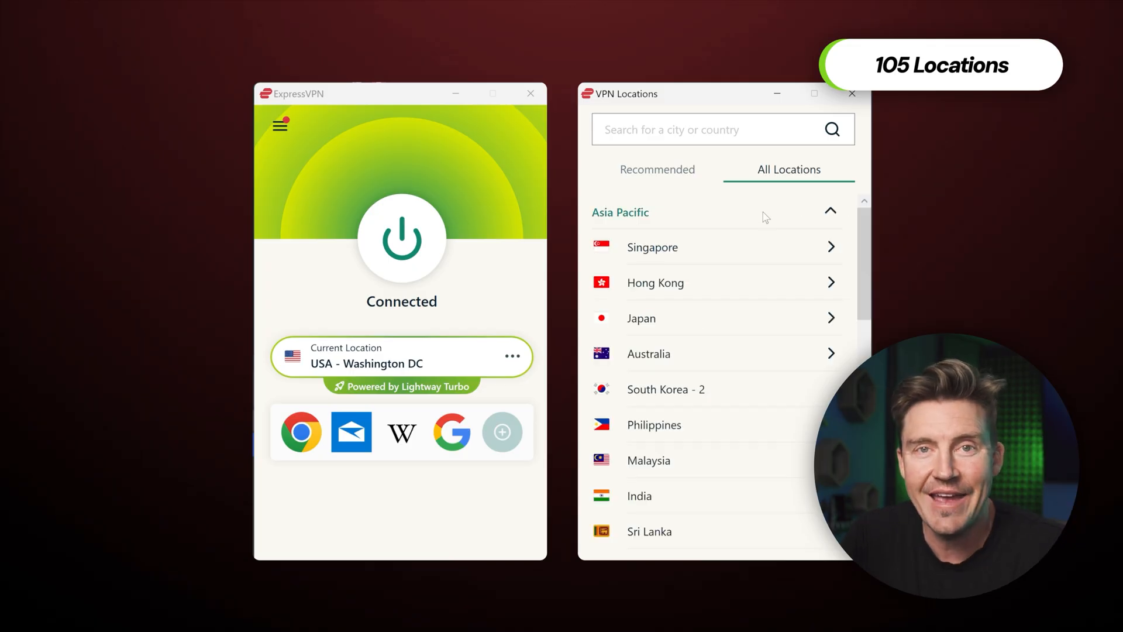
scroll(down, 3)
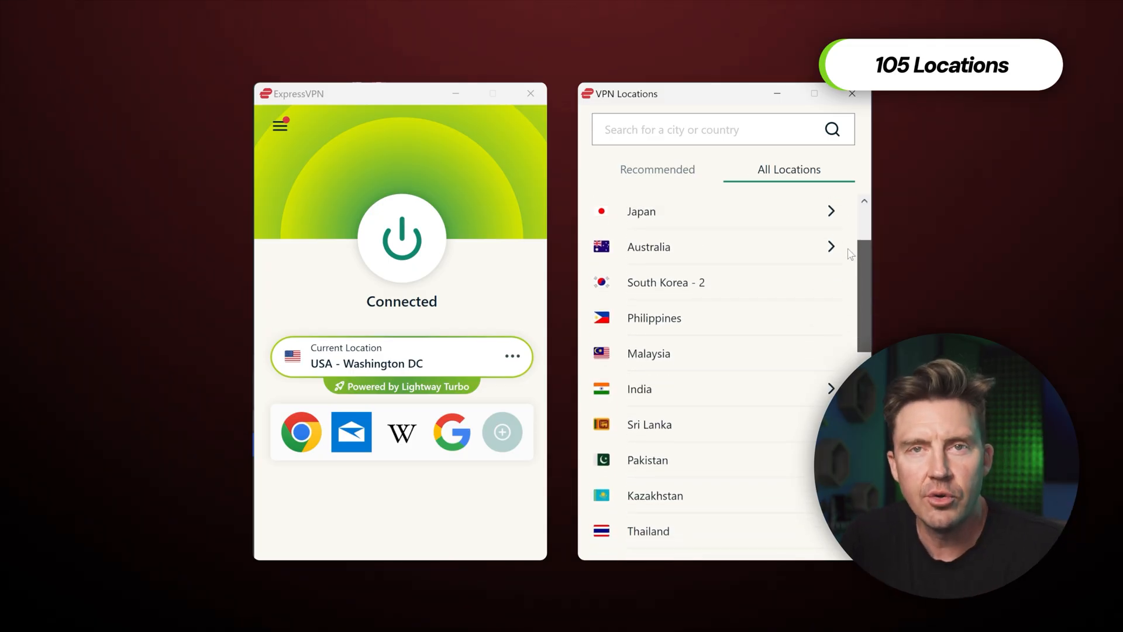
scroll(down, 3)
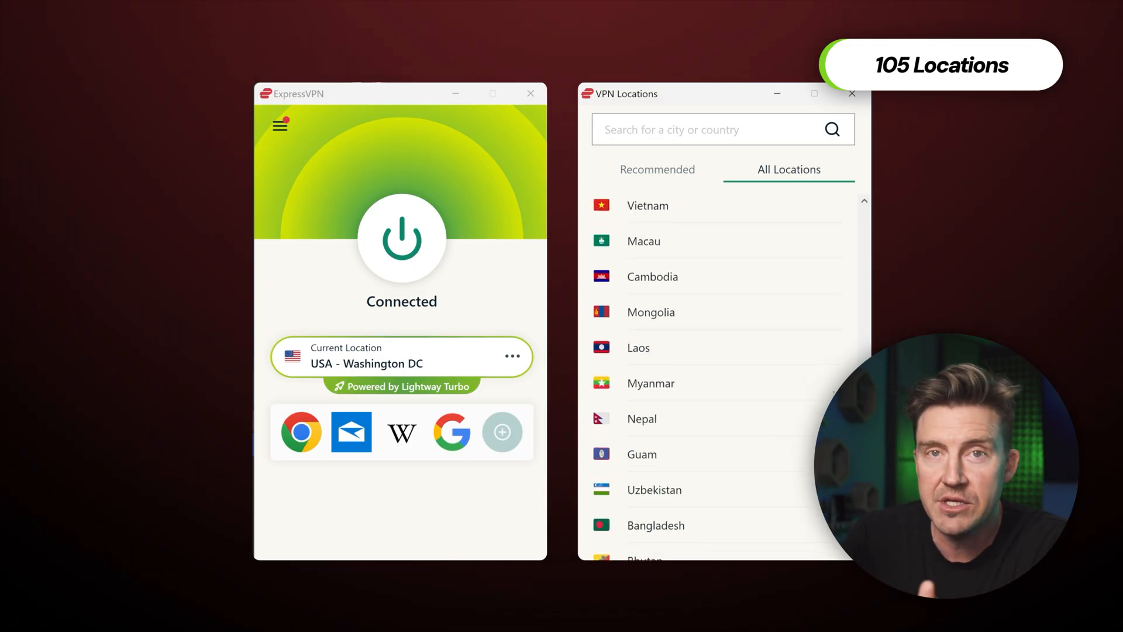
Step: Search for Japan and India locations and connect to India
text(japa)
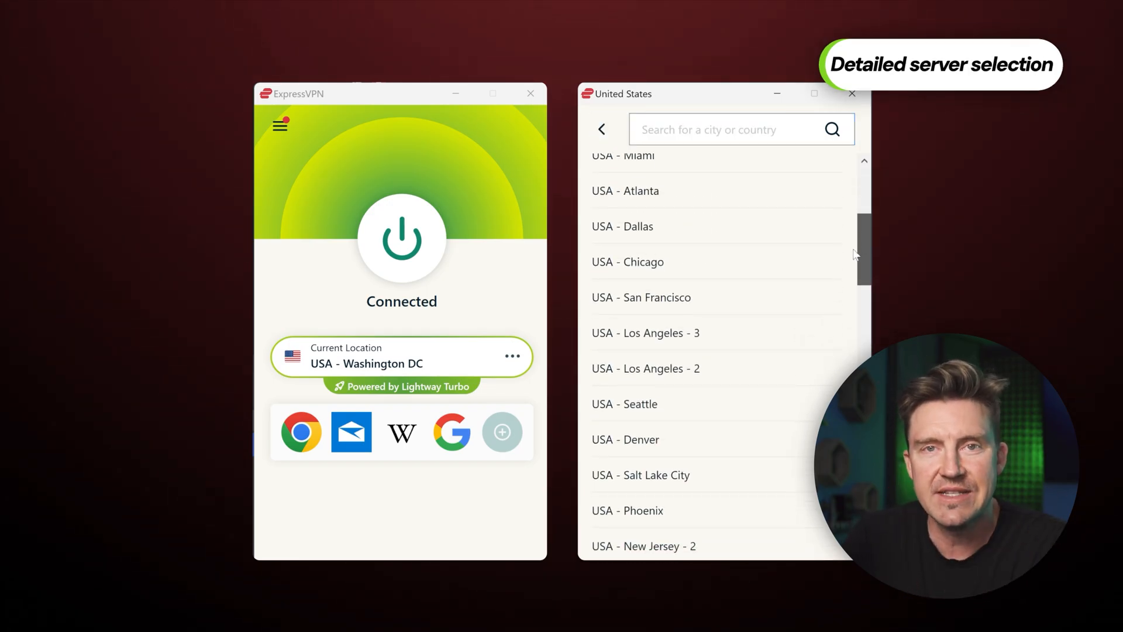
scroll(down, 3)
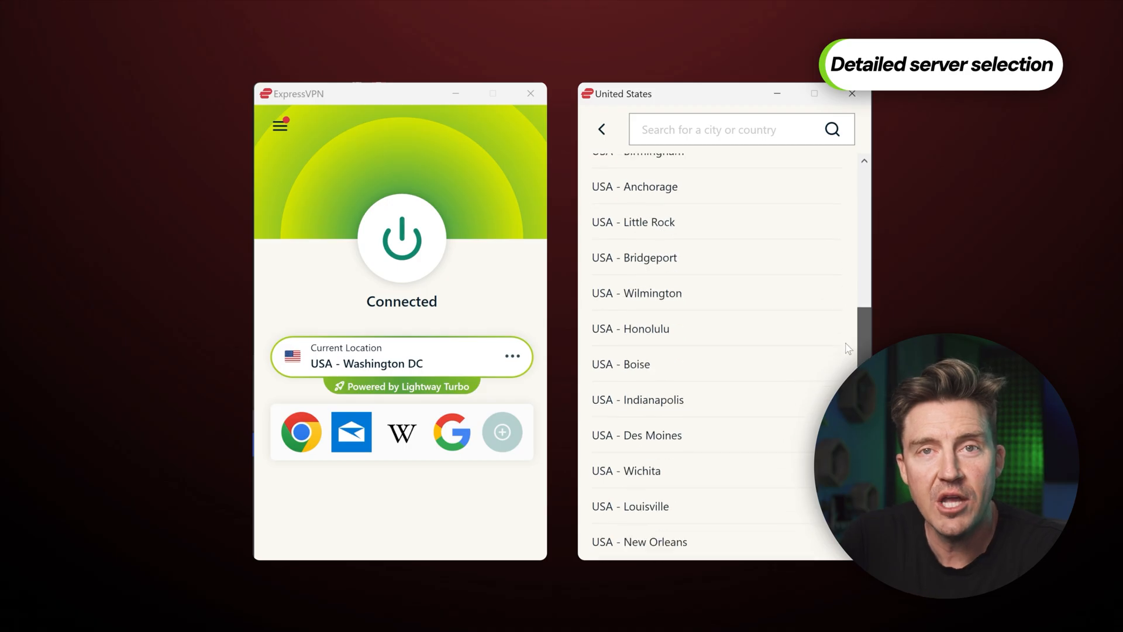
text(japa)
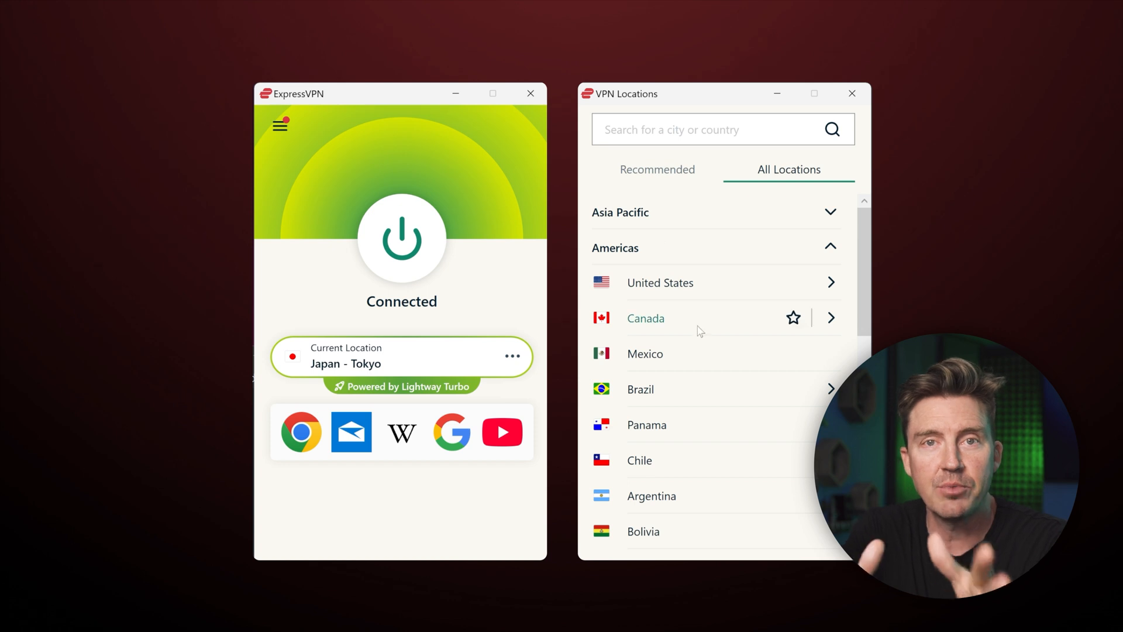
text(india)
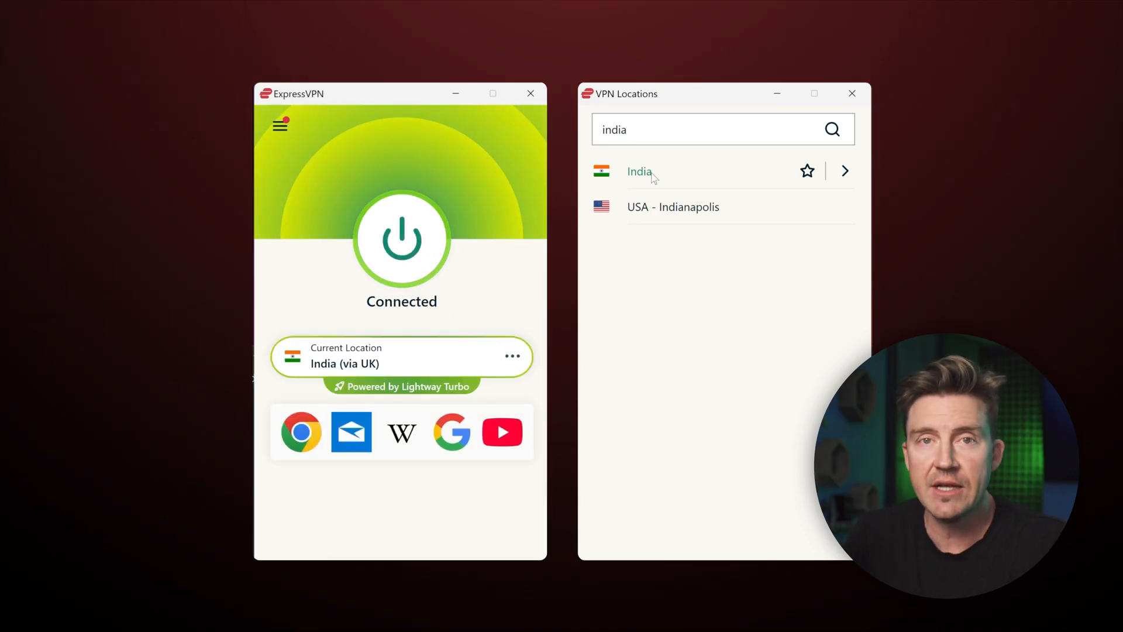
click(401, 238)
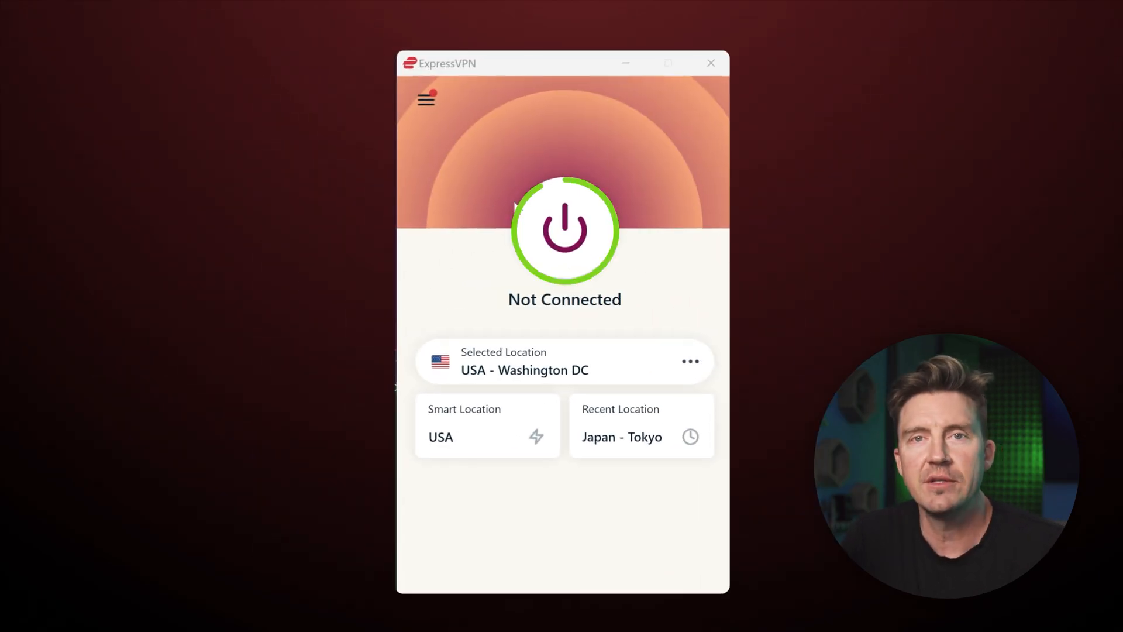
Step: Connect through UK - Docklands for streaming, then switch to USA - Washington DC
click(564, 231)
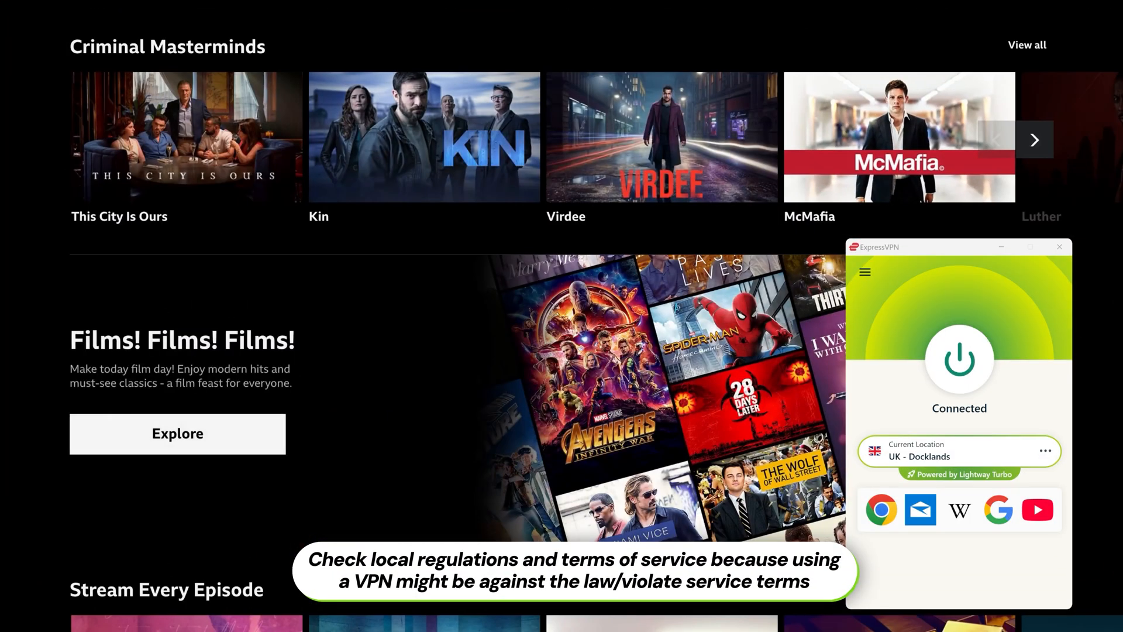
scroll(down, 3)
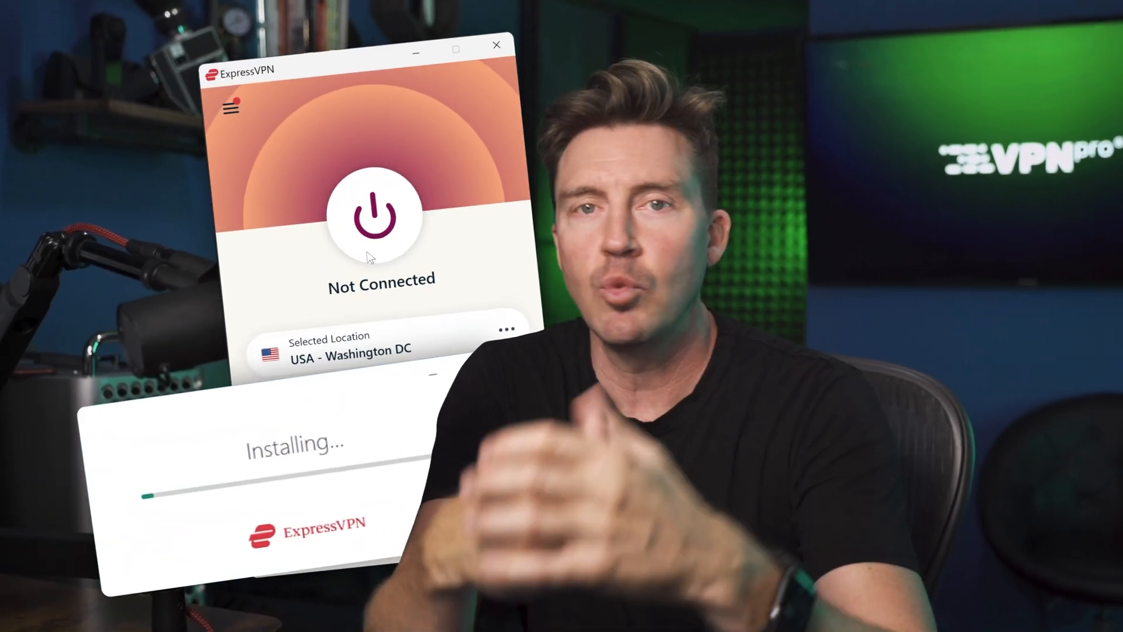
click(380, 213)
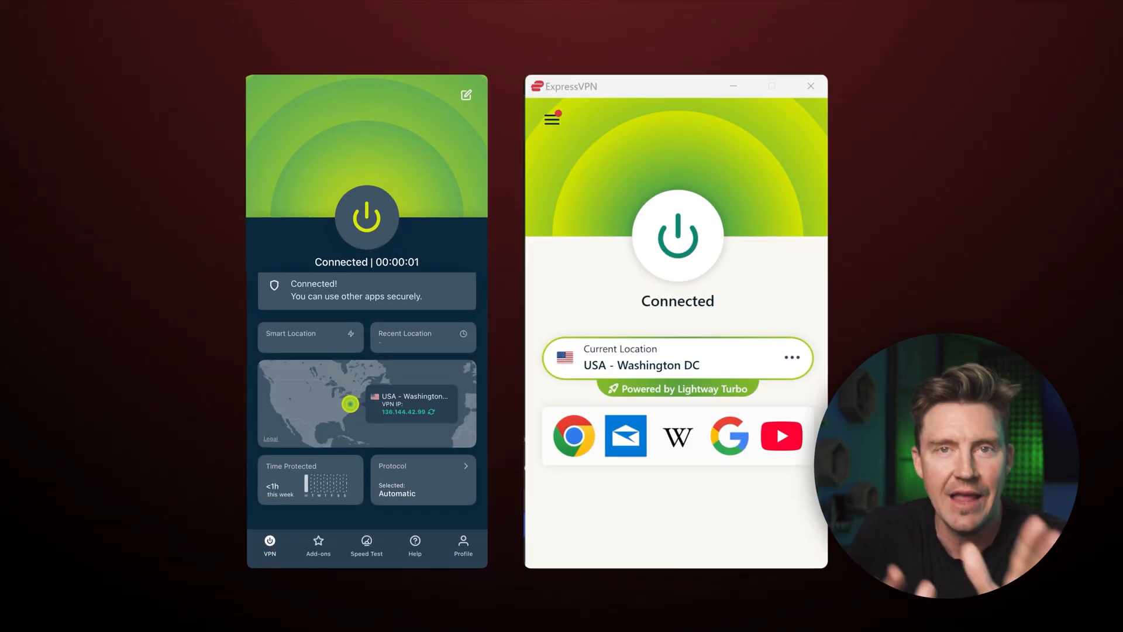
Step: Enable Network Lock to block traffic on VPN drops, then view Protocol settings
click(551, 118)
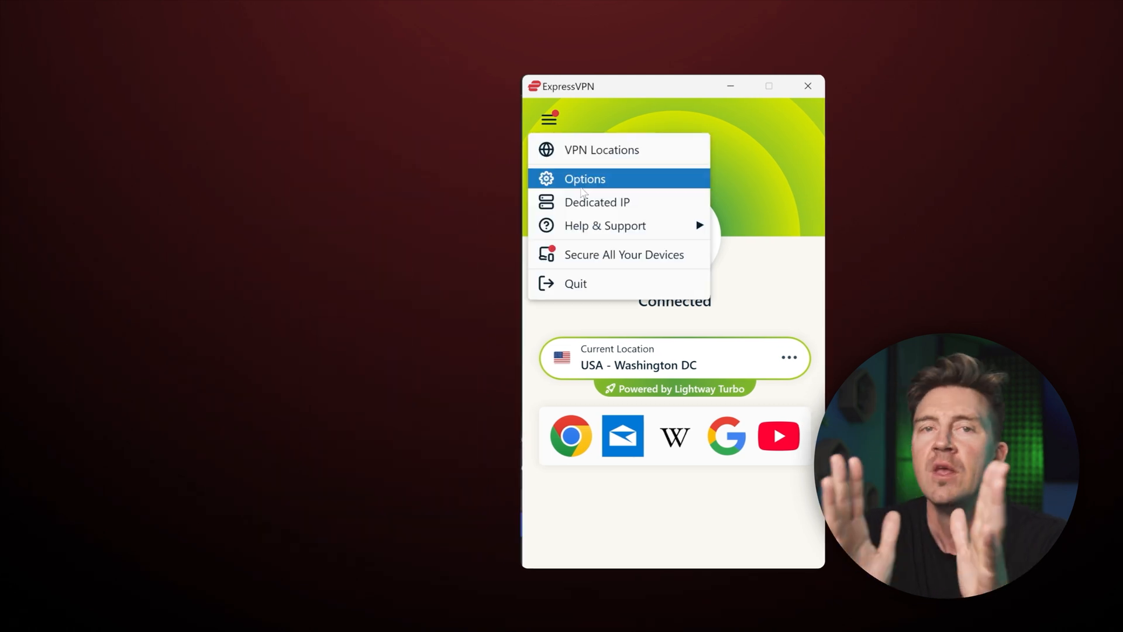
click(584, 179)
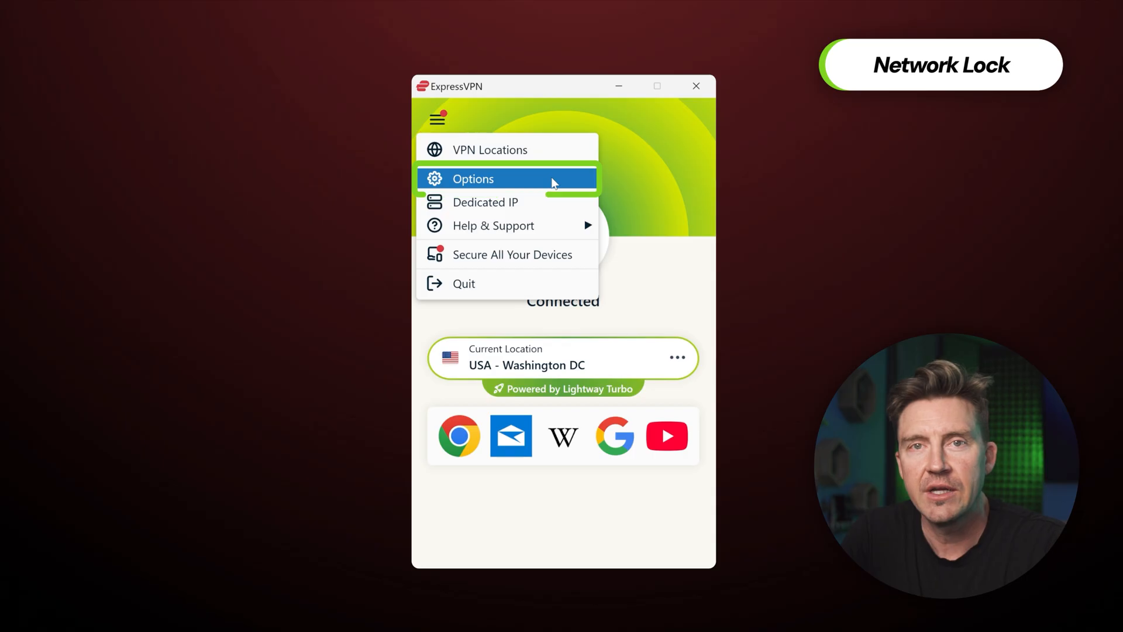
click(472, 179)
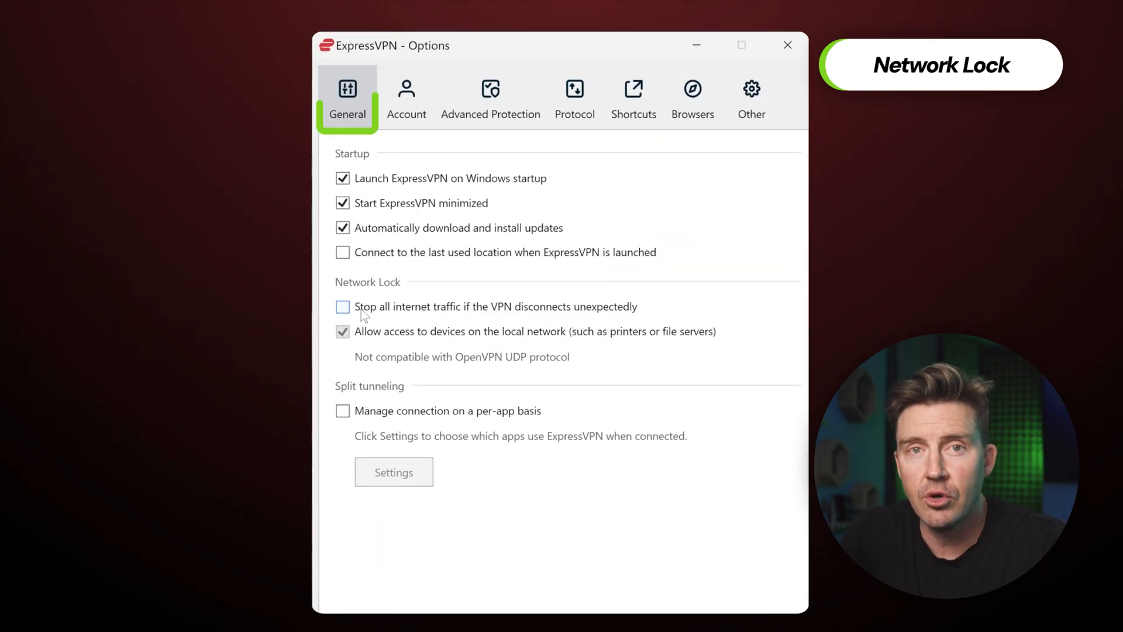
click(342, 306)
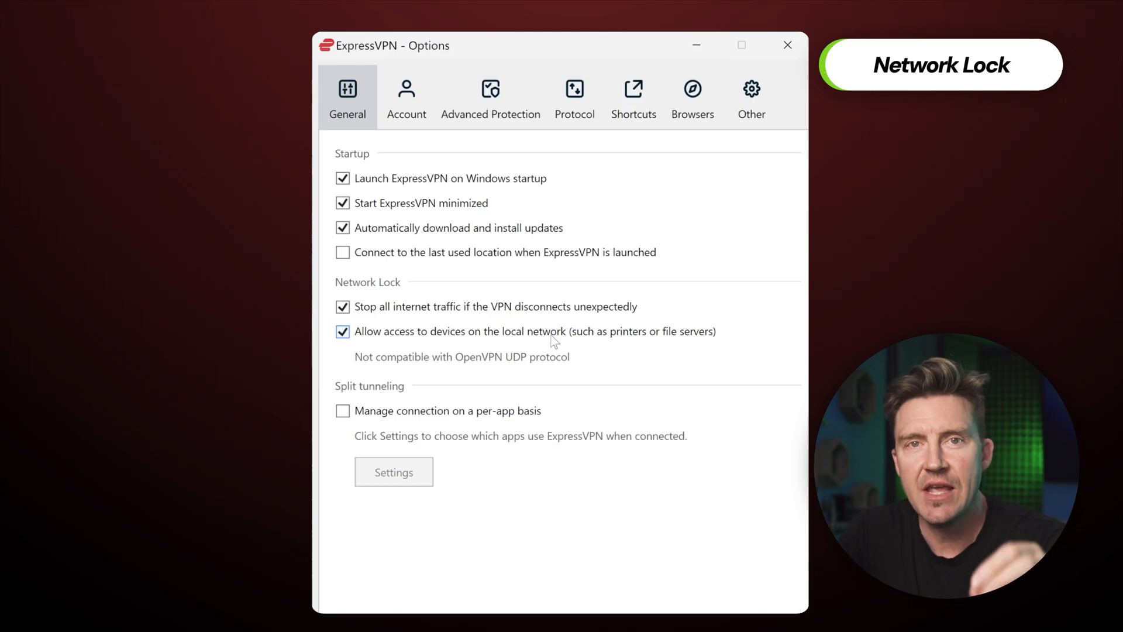
mouse_move(460, 358)
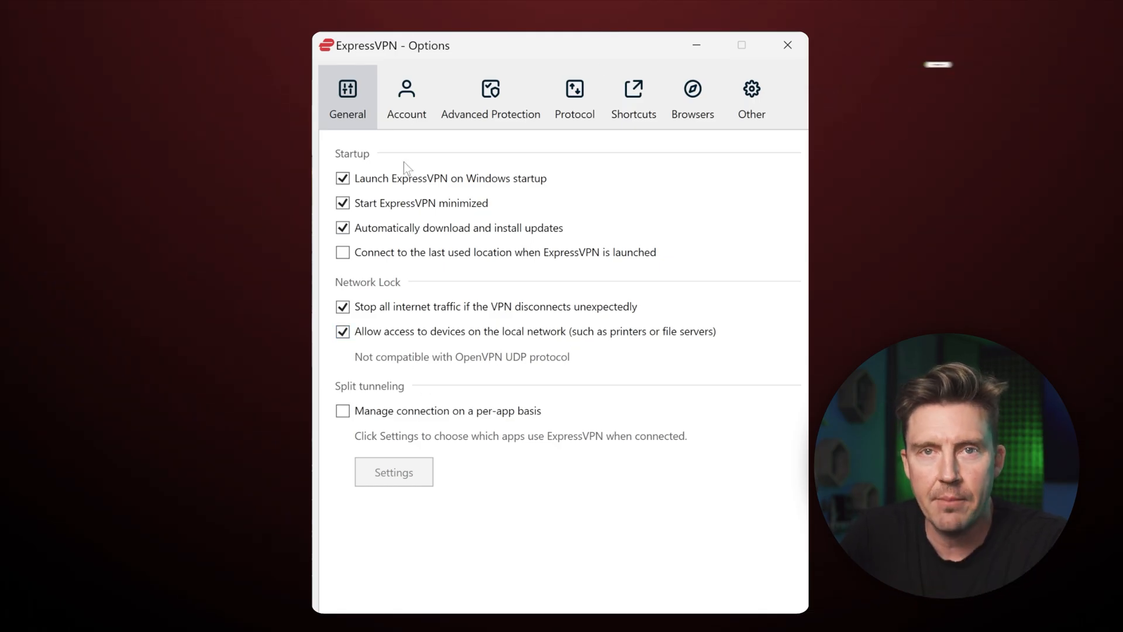
click(573, 98)
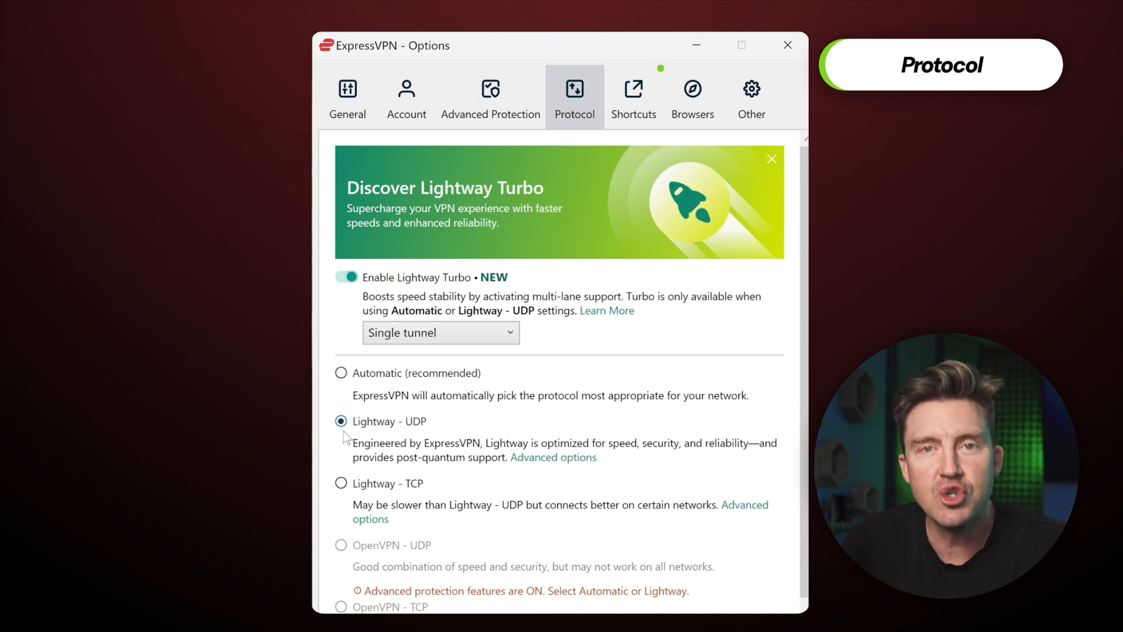
click(632, 96)
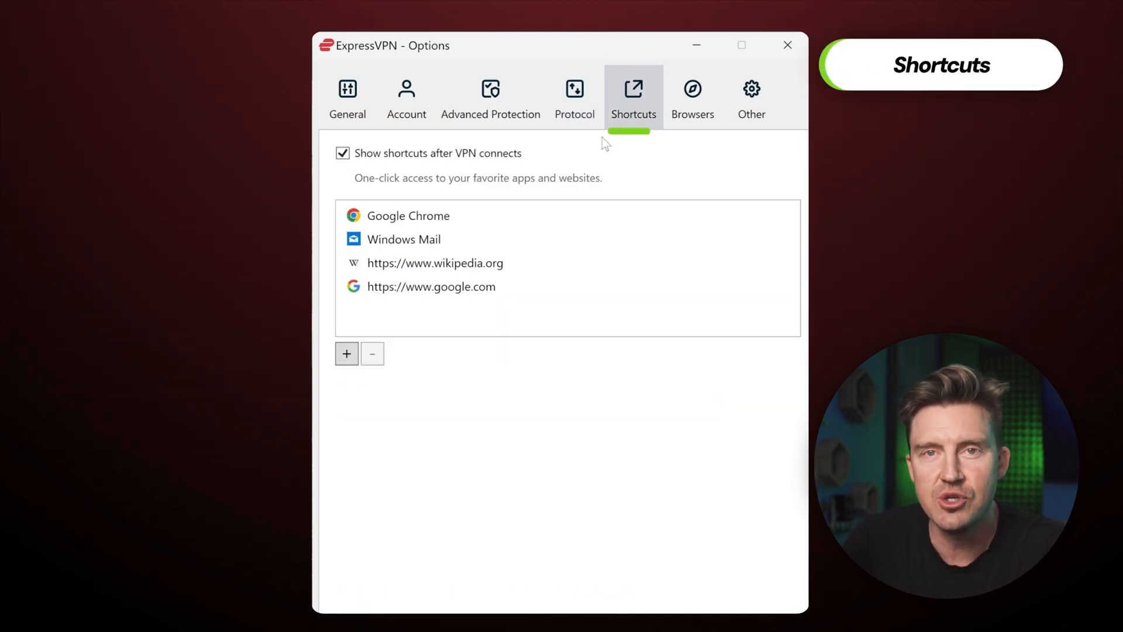
click(431, 286)
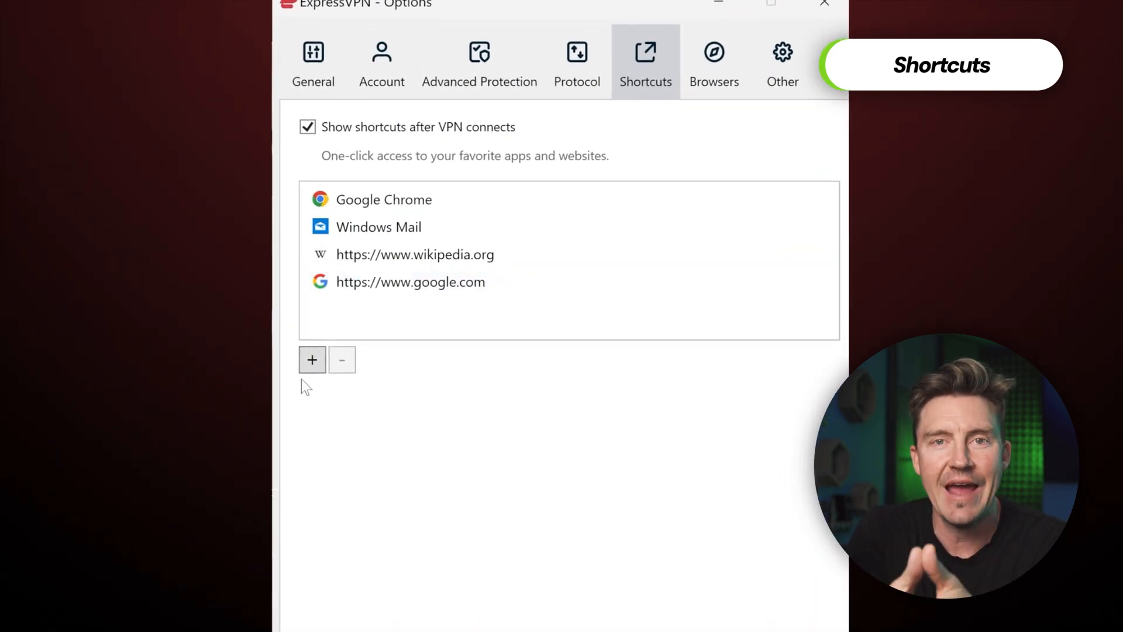
click(312, 360)
text(www.youtube)
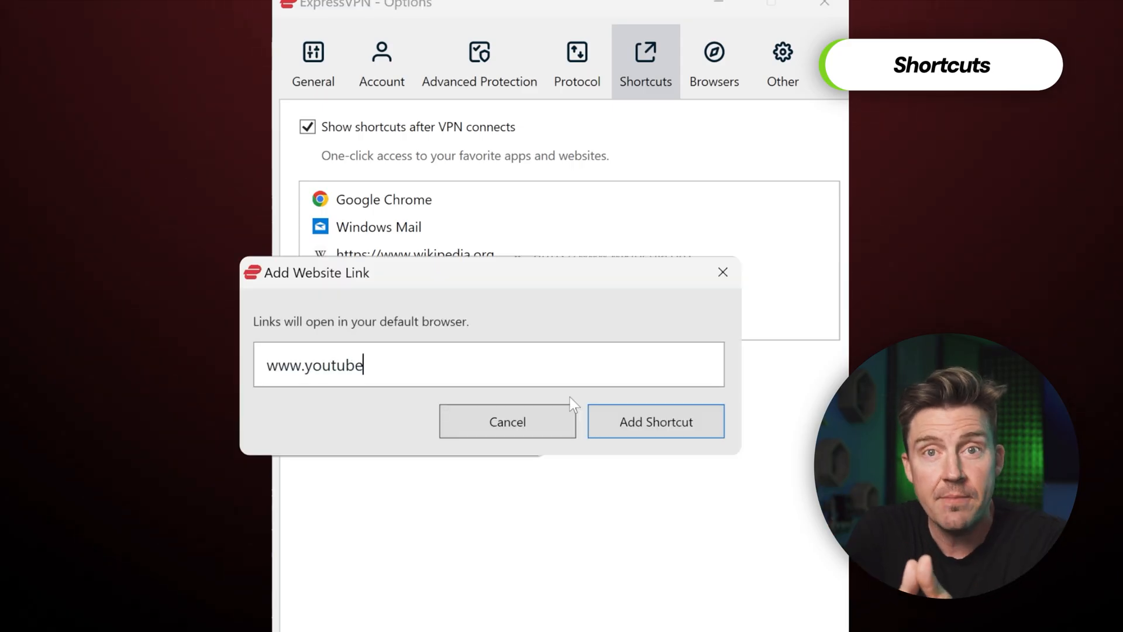
click(654, 421)
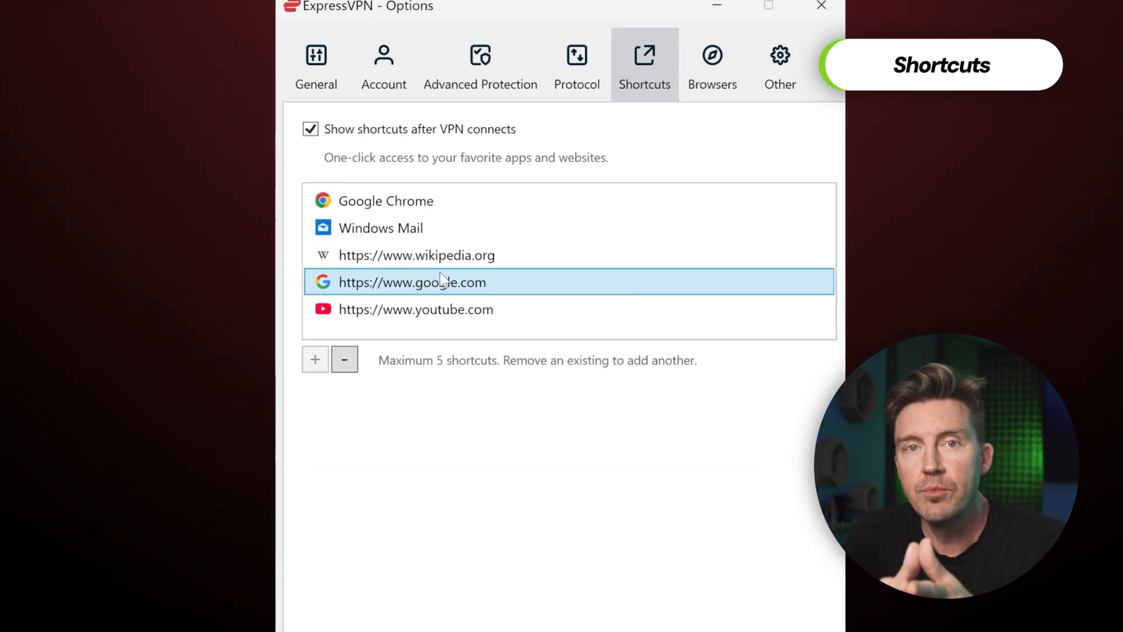
click(344, 359)
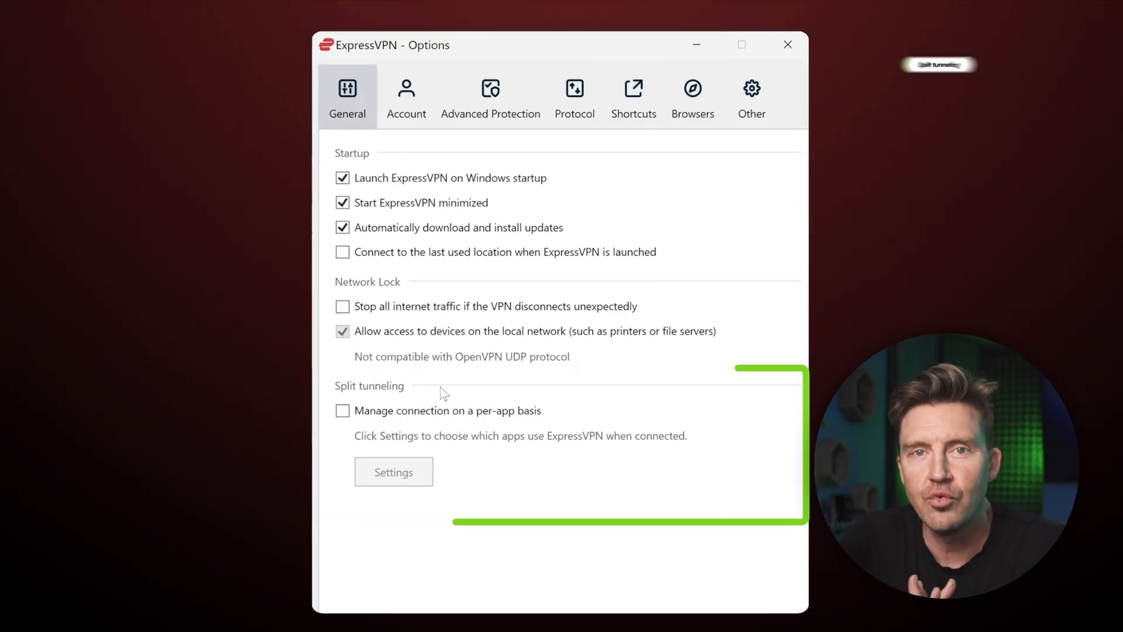
Step: Enable per-app split tunneling that keeps Steam and Microsoft Edge off the VPN
click(341, 411)
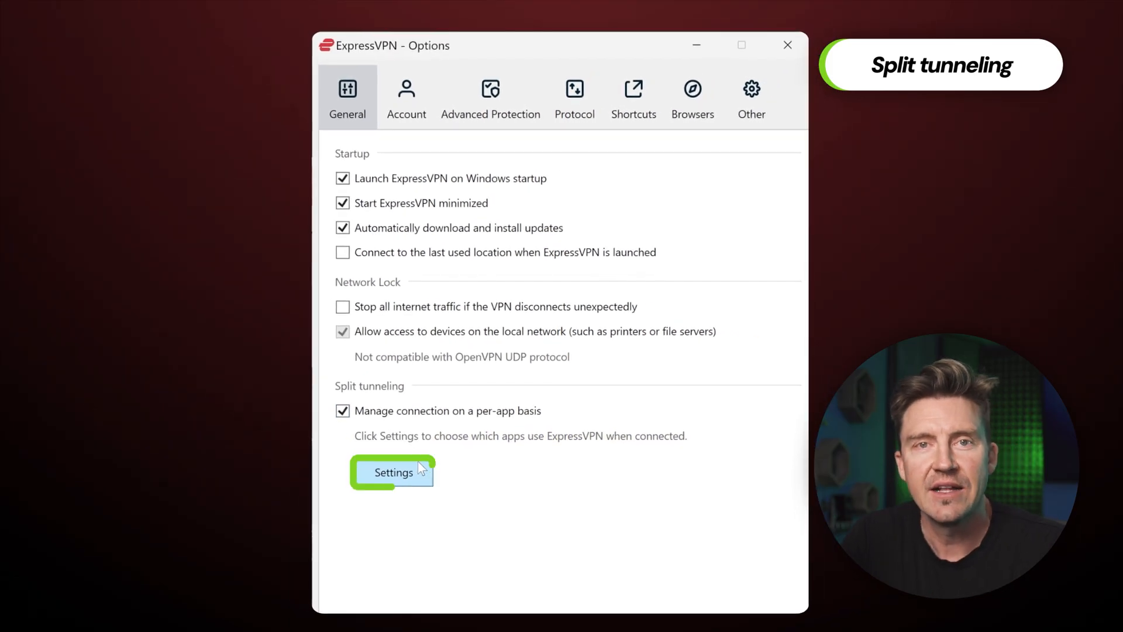
click(393, 472)
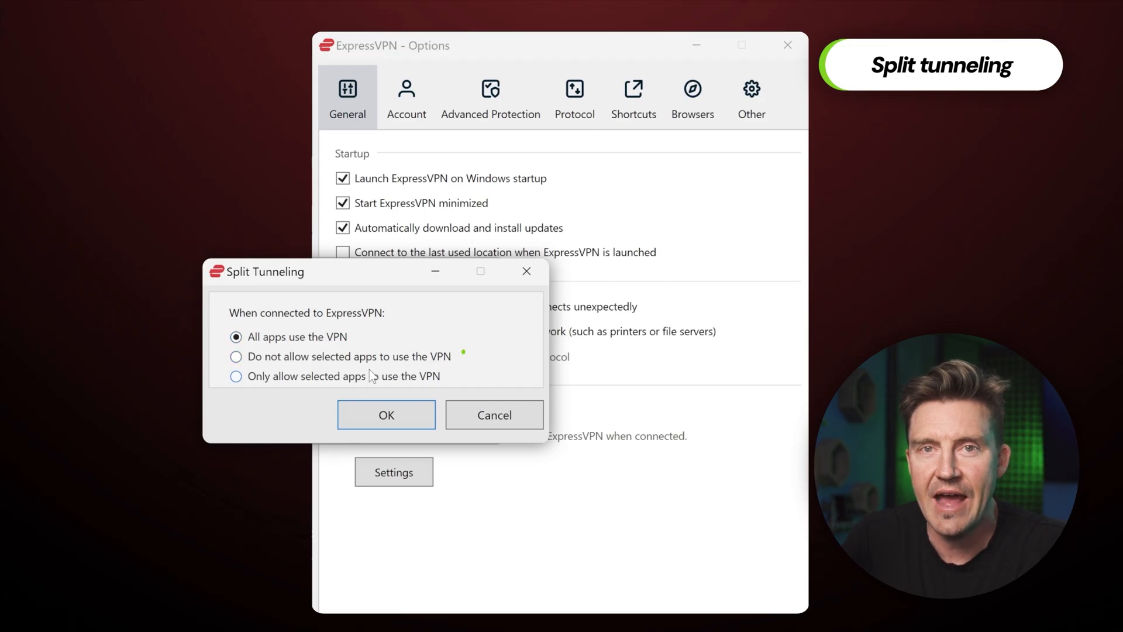
click(236, 356)
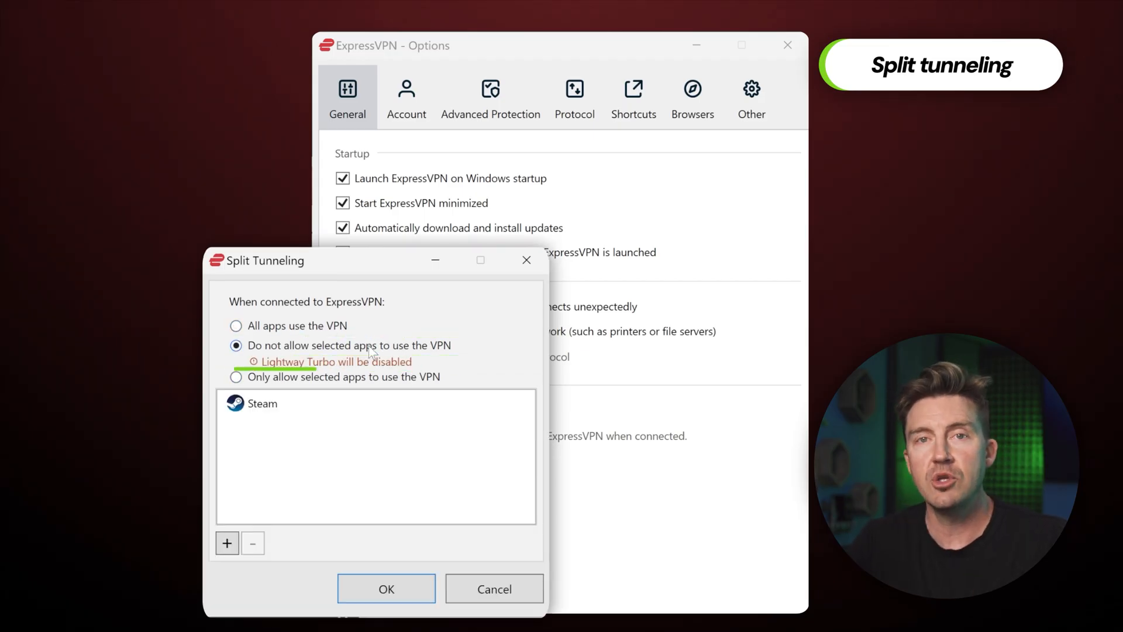
click(262, 403)
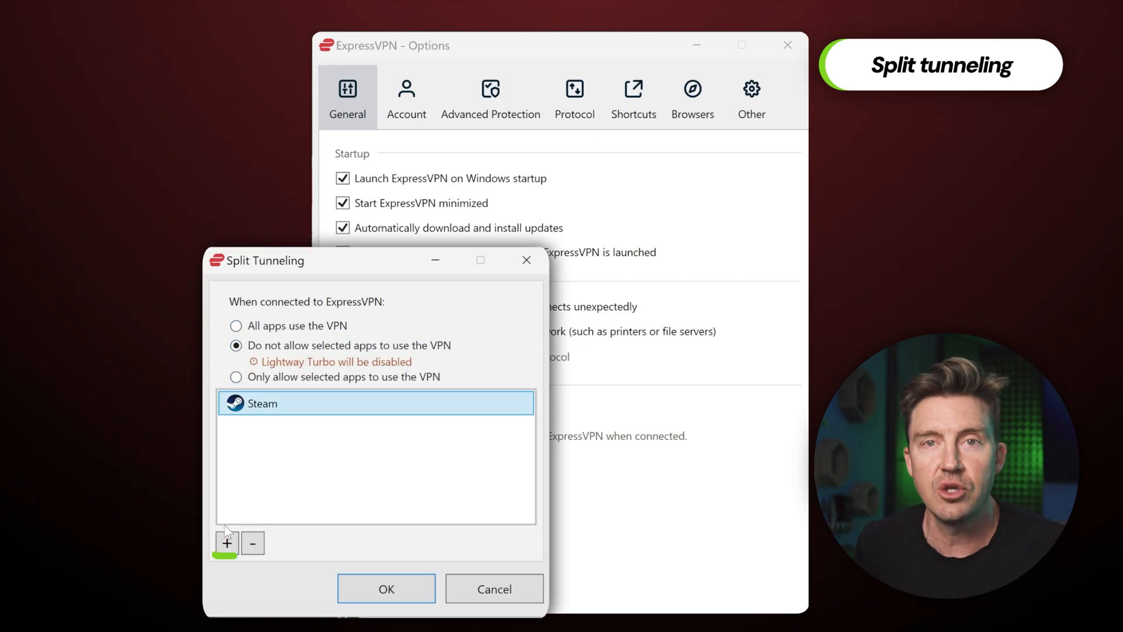
click(226, 542)
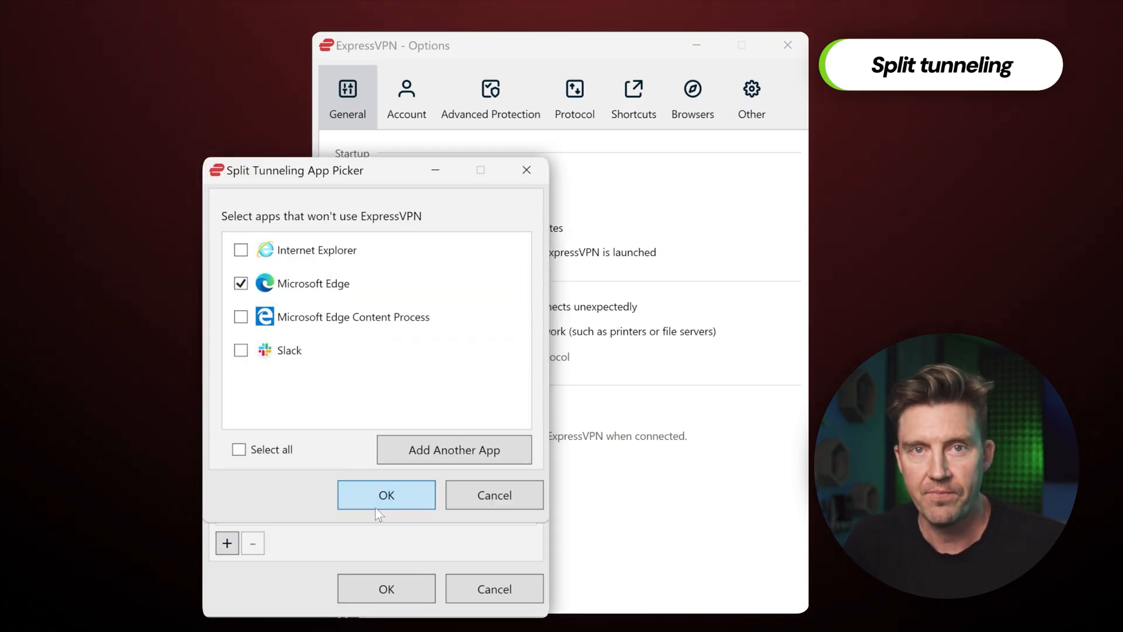
click(386, 495)
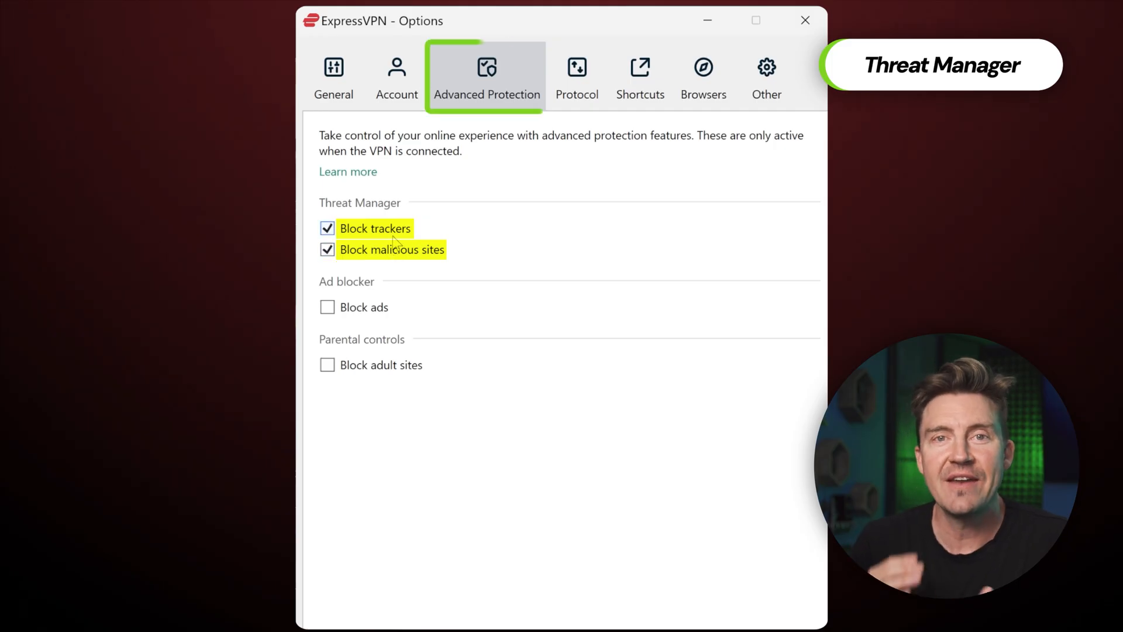
Step: Turn on ad blocking and bring up the Smart DNS explainer article
click(327, 307)
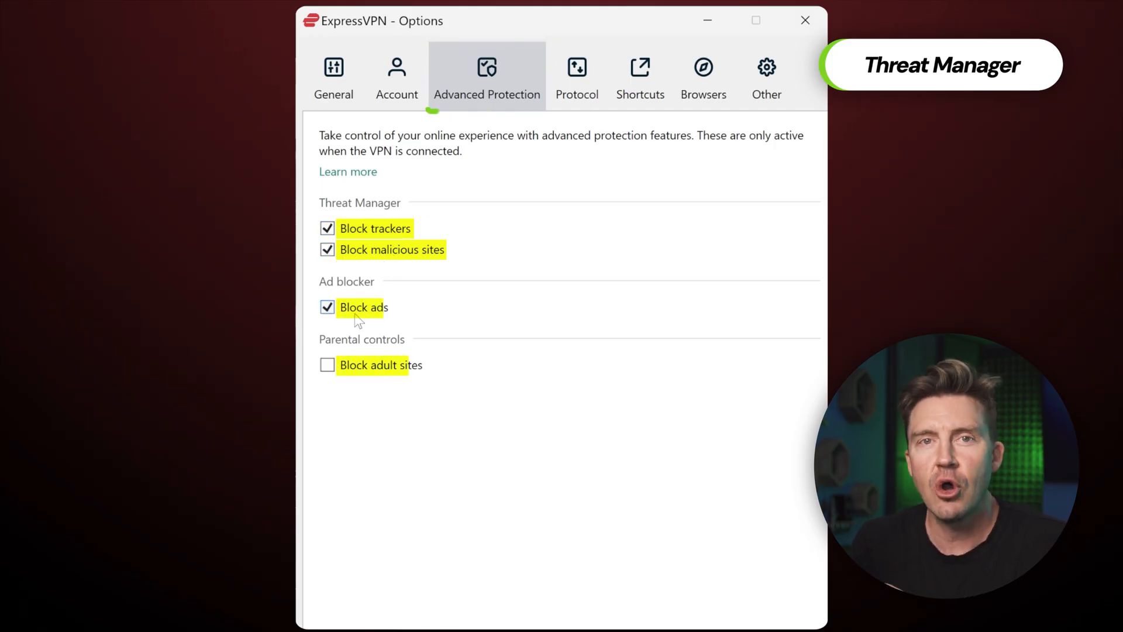
click(327, 364)
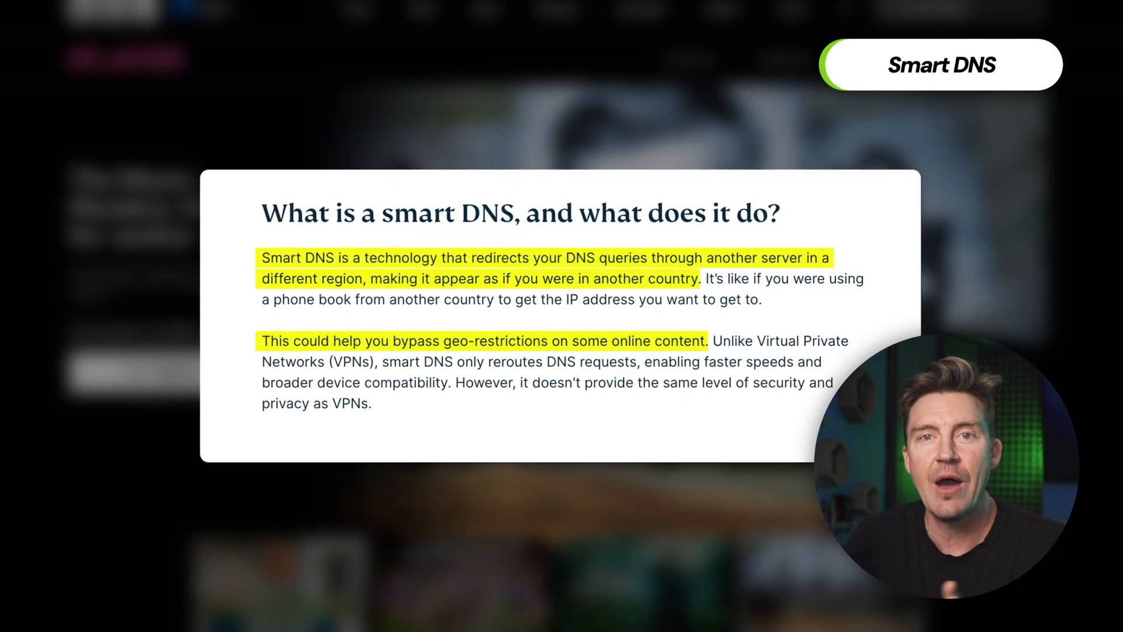
Step: View the connected browser extension, then go to the ExpressVPN Keys page
scroll(down, 3)
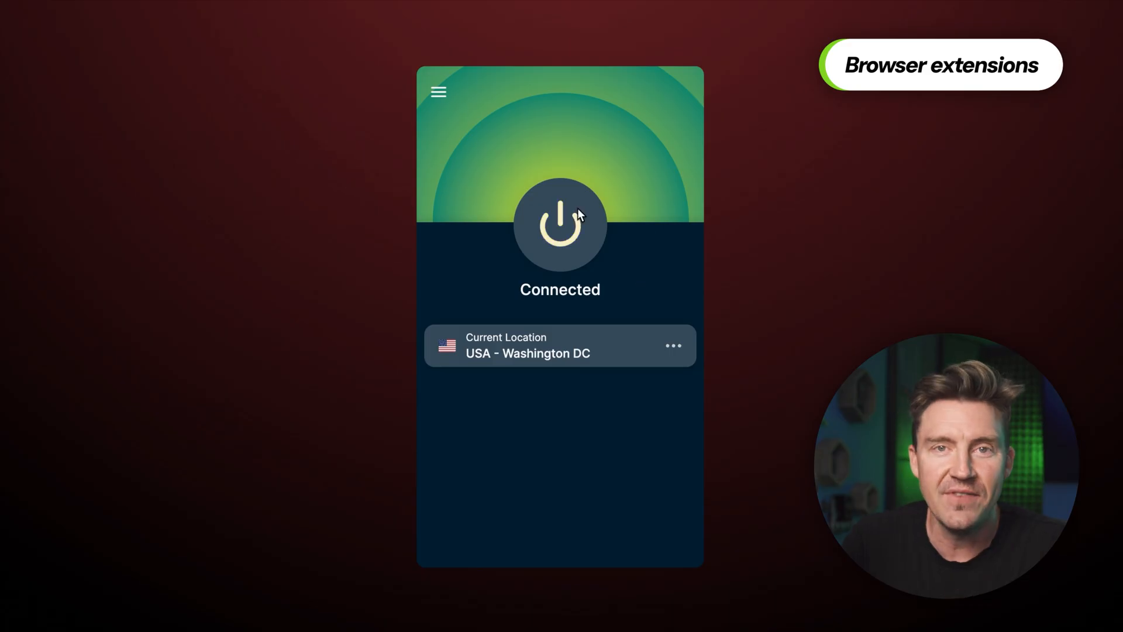
click(559, 345)
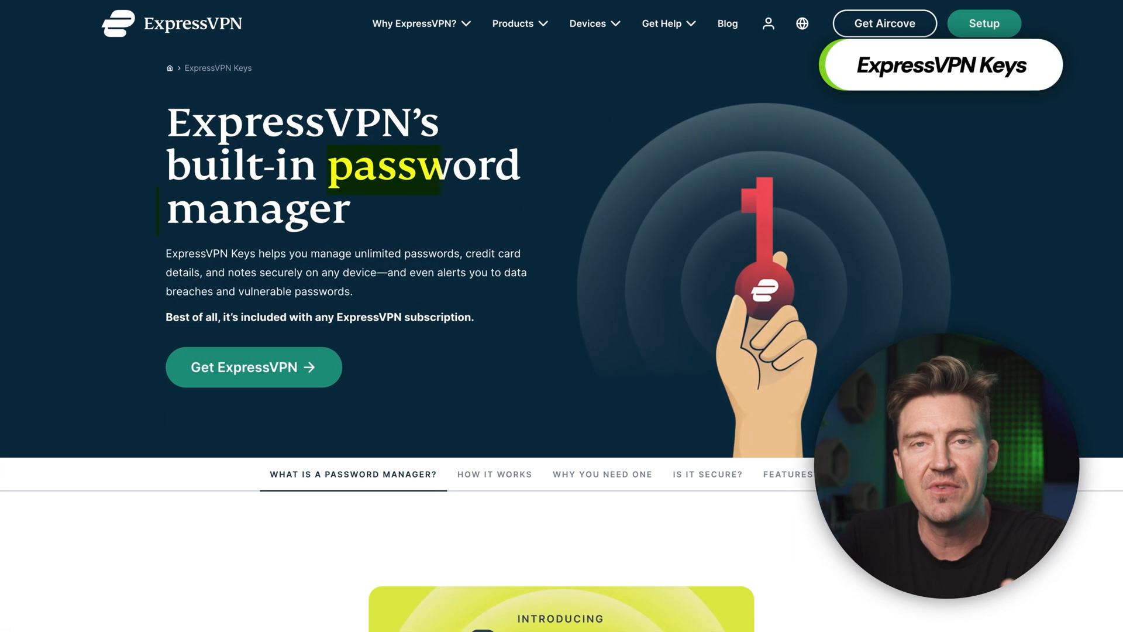
Step: Browse the VPN router and Aircove pages, then return to Protocol settings
scroll(down, 3)
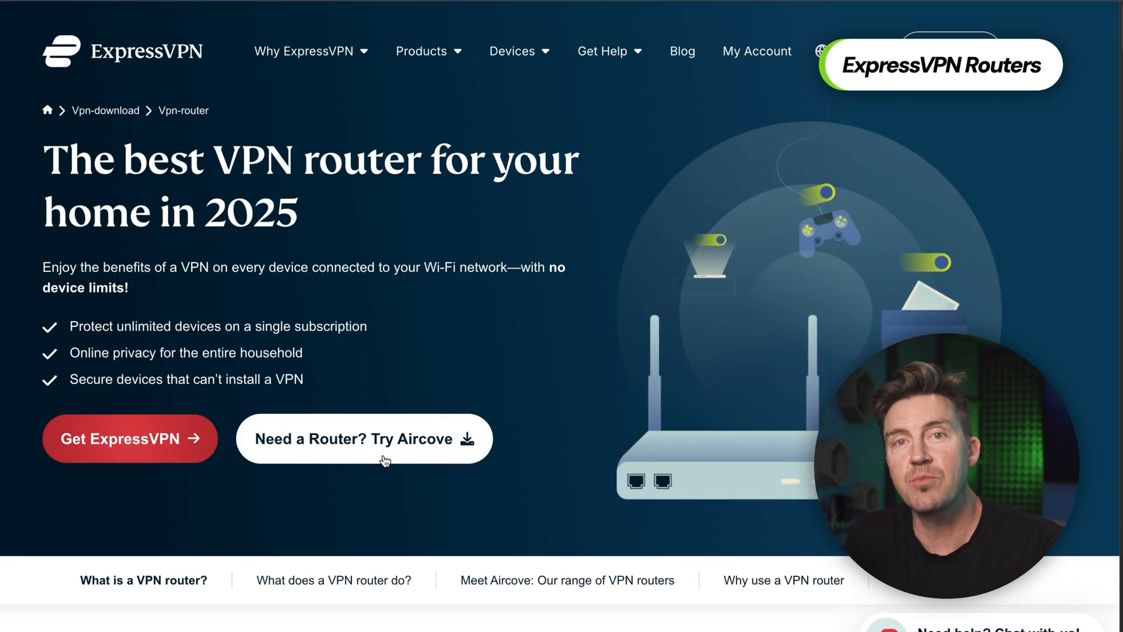
click(363, 437)
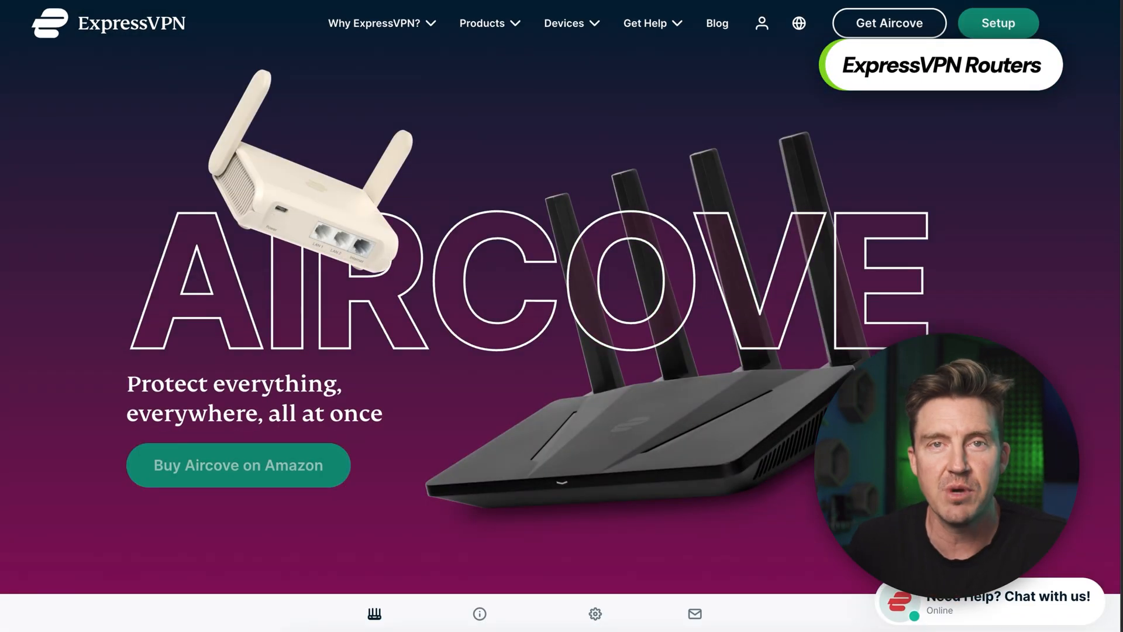
scroll(down, 3)
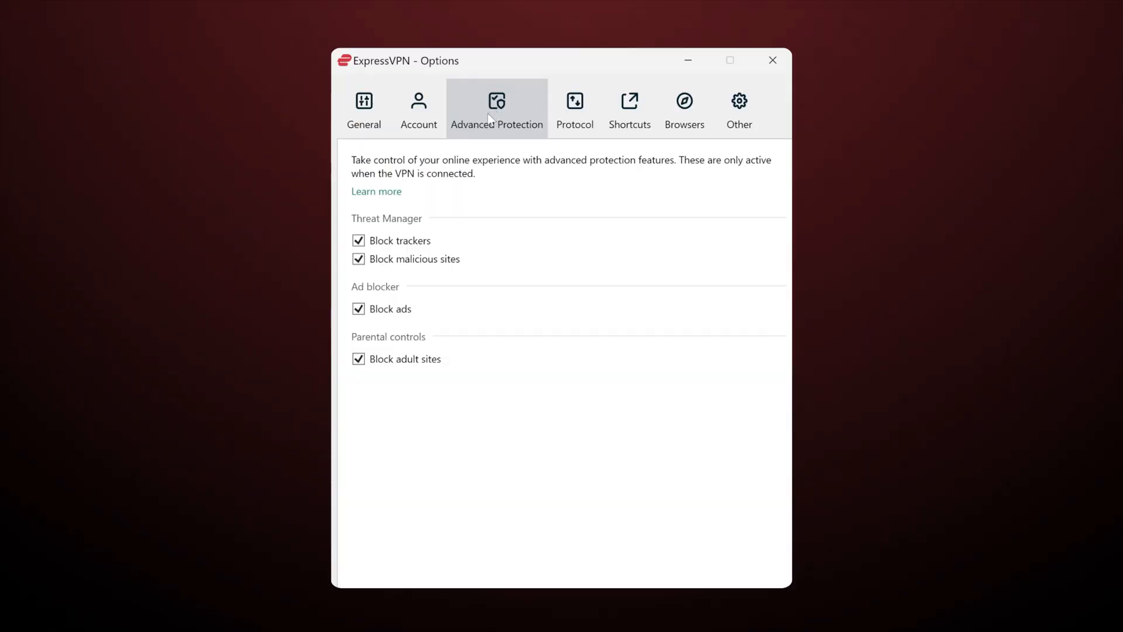
click(574, 109)
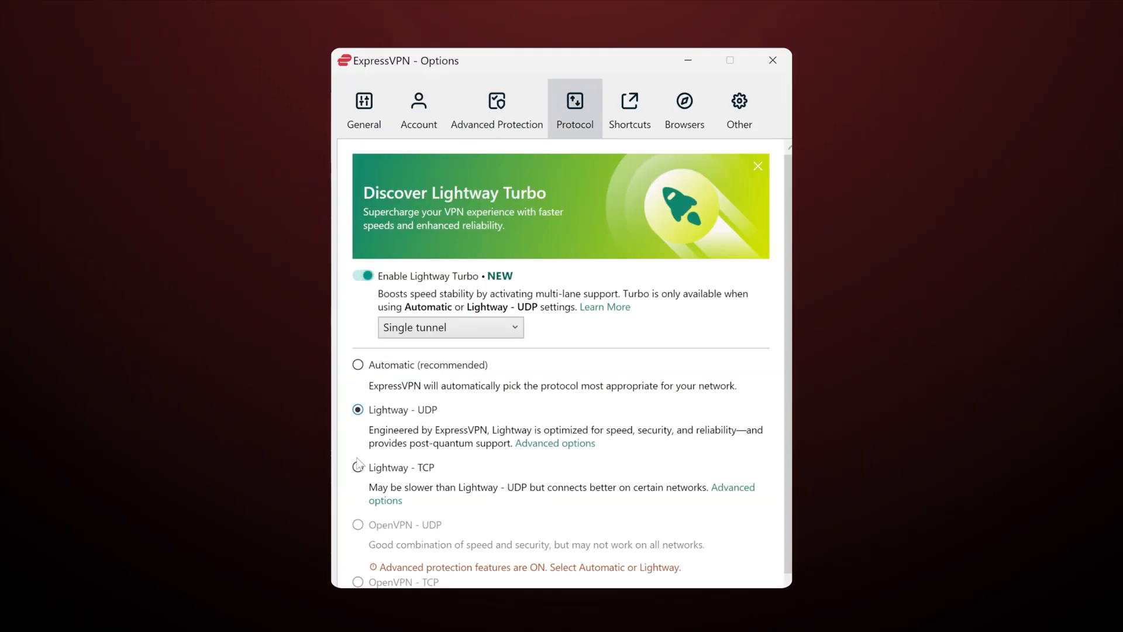